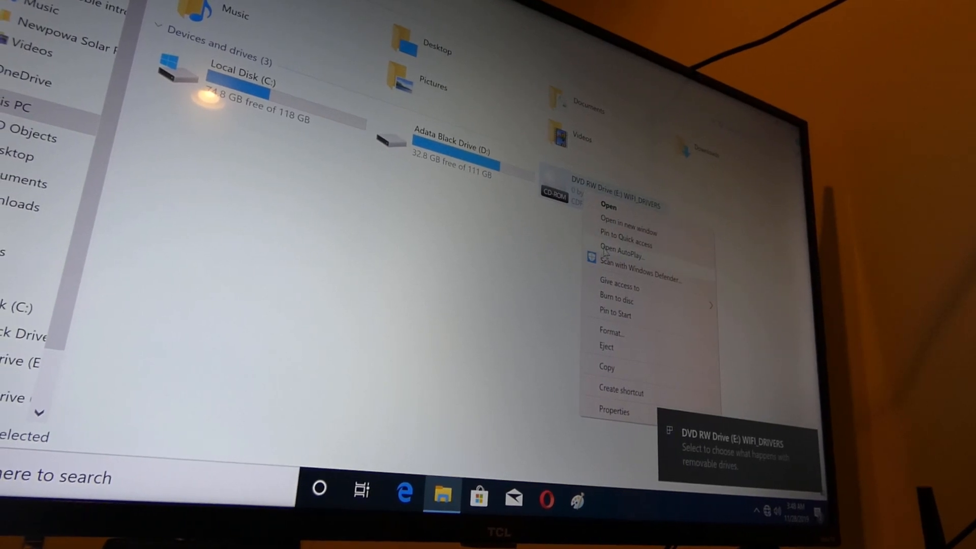
Dismiss the drive menu and open the WIFI_DRIVERS disc in DVD RW Drive (E:).
left_click(605, 252)
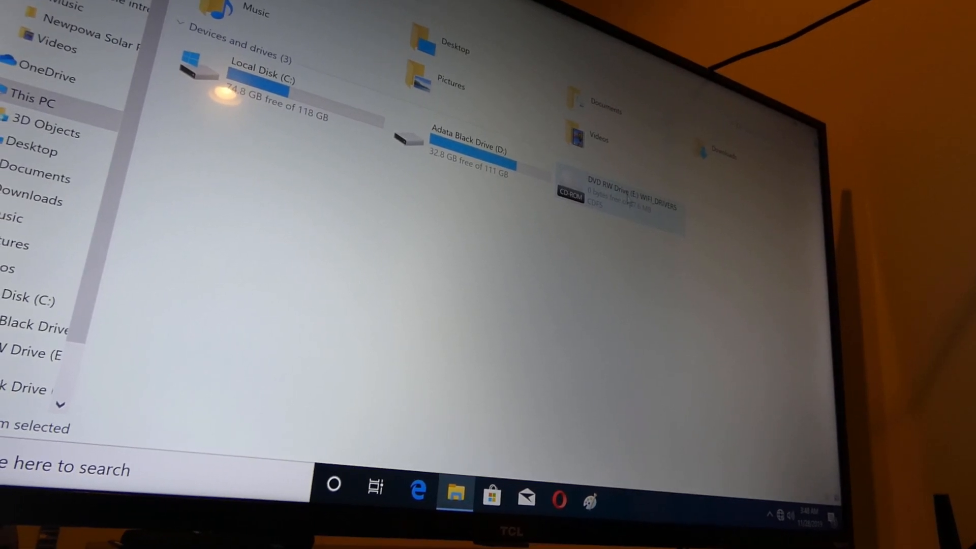
double_click(622, 190)
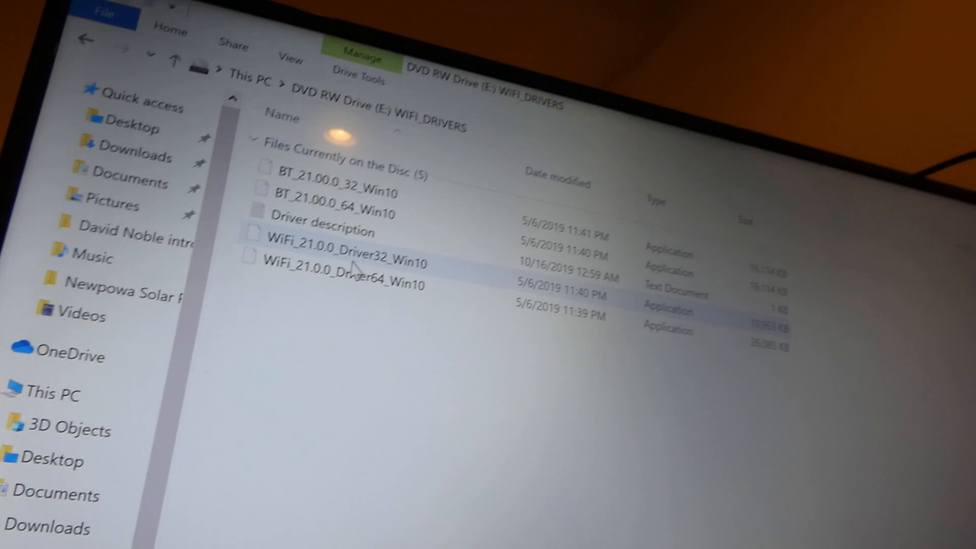
mouse_move(430, 240)
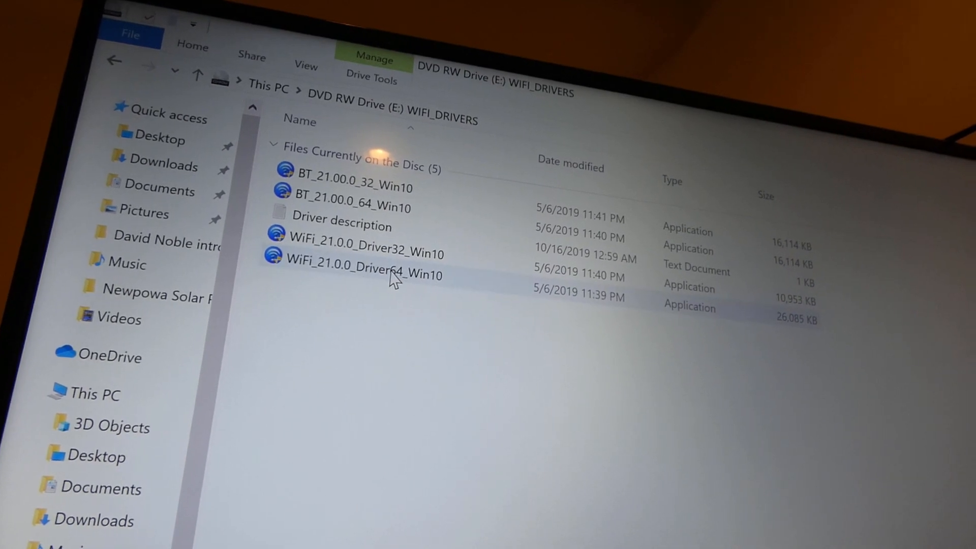
mouse_move(364, 277)
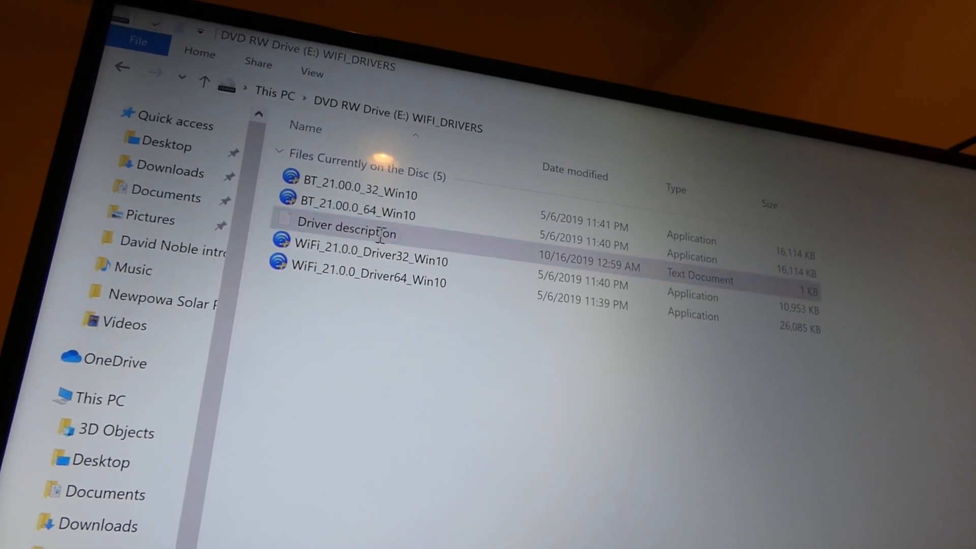
View the Driver description file, then run the WiFi_21.0.0_Driver64_Win10 installer.
double_click(347, 225)
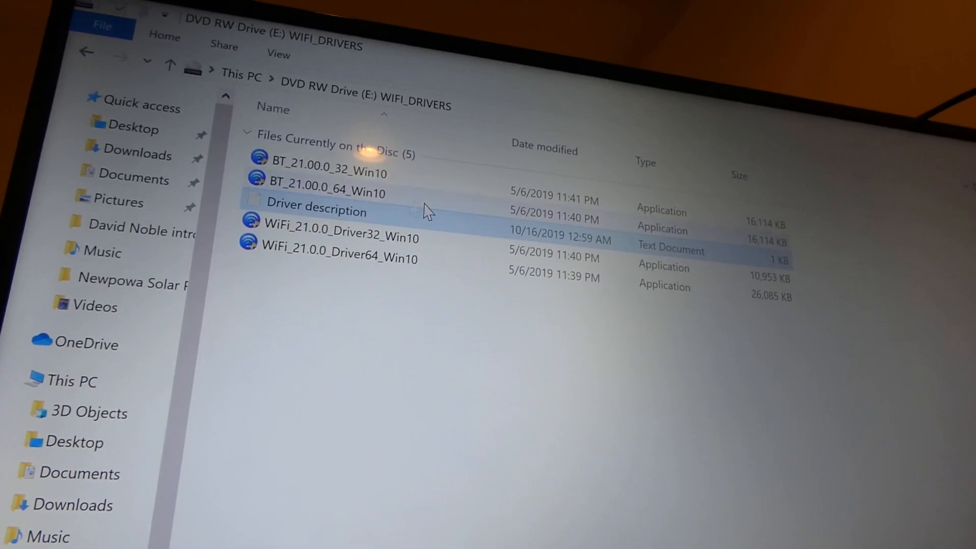
mouse_move(373, 259)
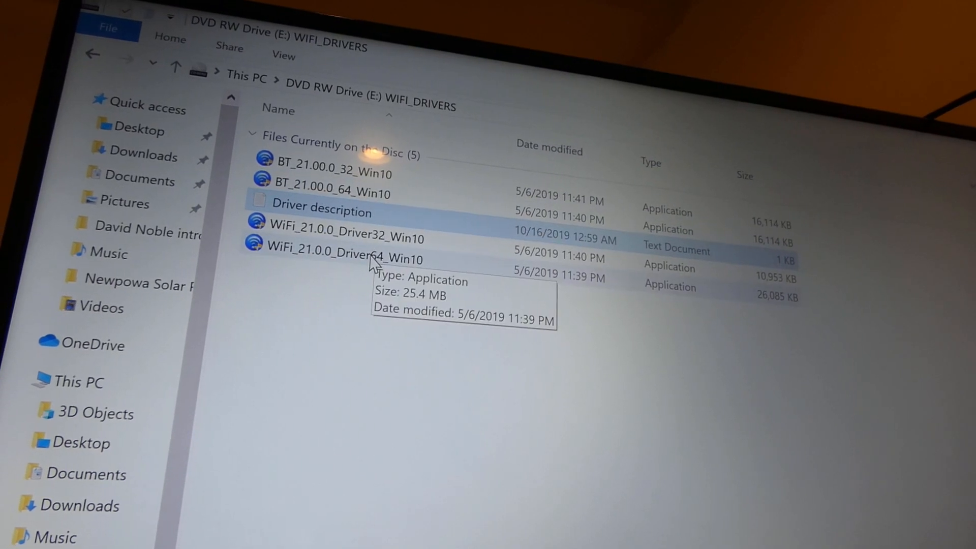
left_click(346, 256)
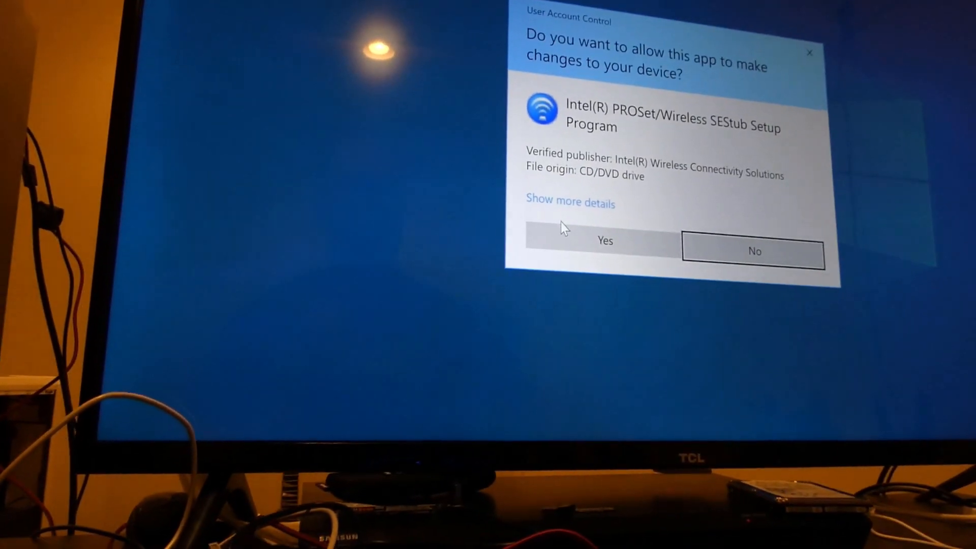
Allow the Intel PROSet/Wireless installer to make changes and pass its welcome page.
left_click(604, 241)
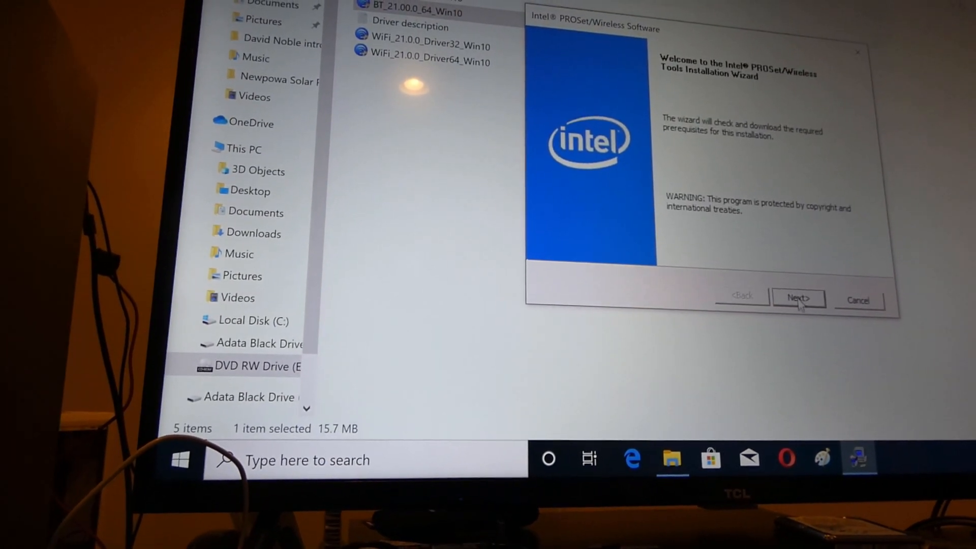
left_click(798, 298)
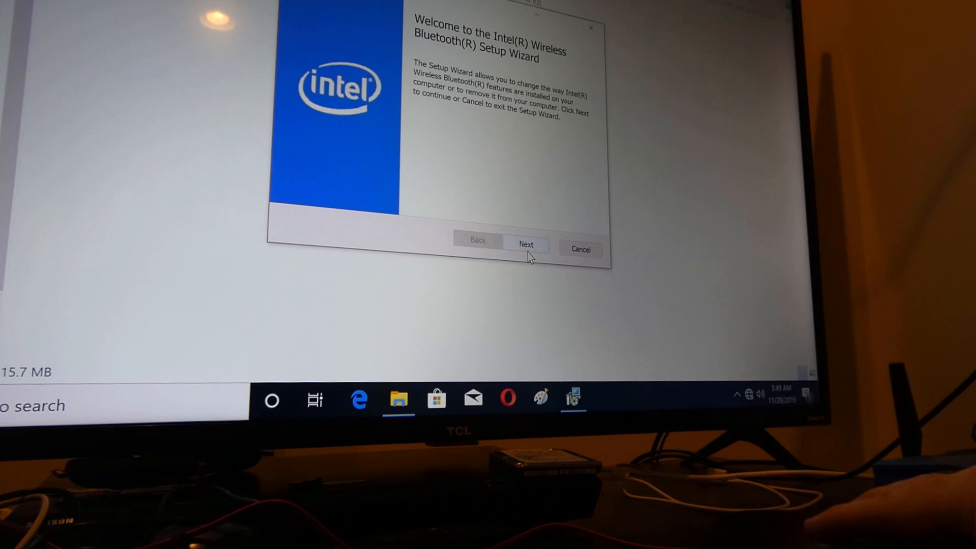
Review the Bluetooth USB and UART driver options and reach the ready-to-install page.
left_click(526, 244)
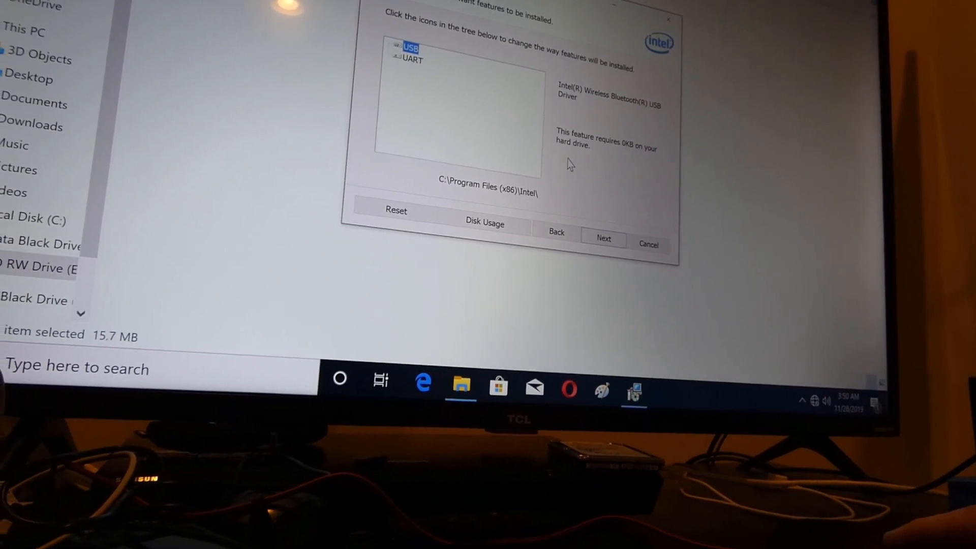
left_click(602, 239)
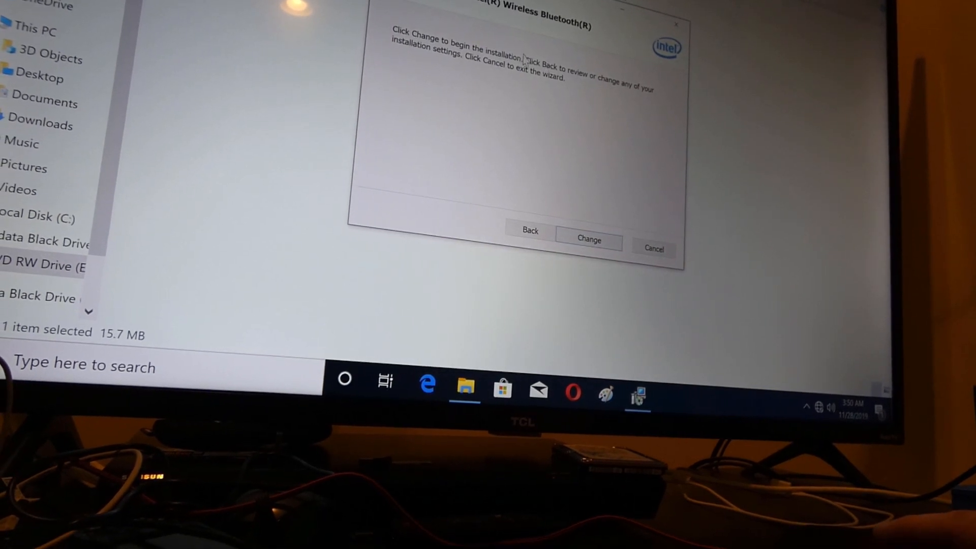
left_click(588, 239)
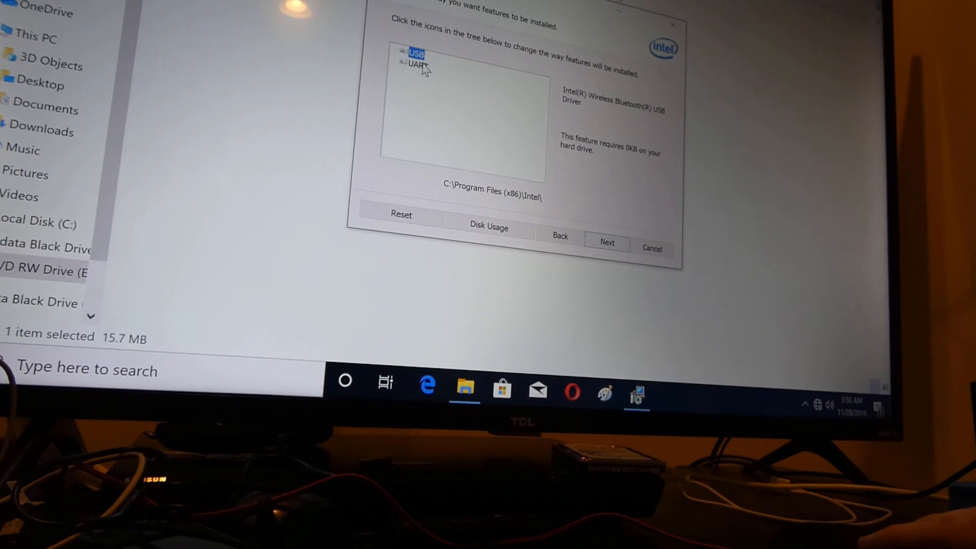
left_click(418, 64)
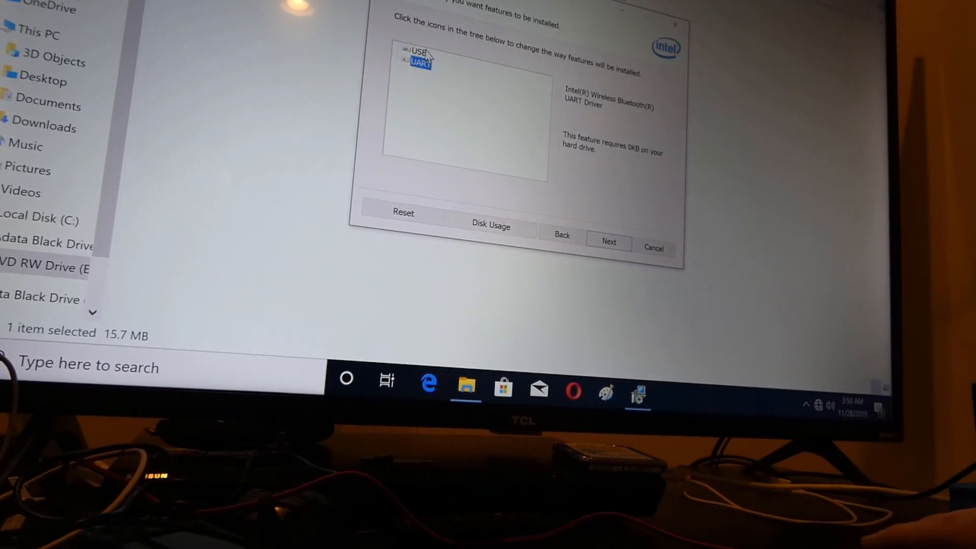
left_click(608, 241)
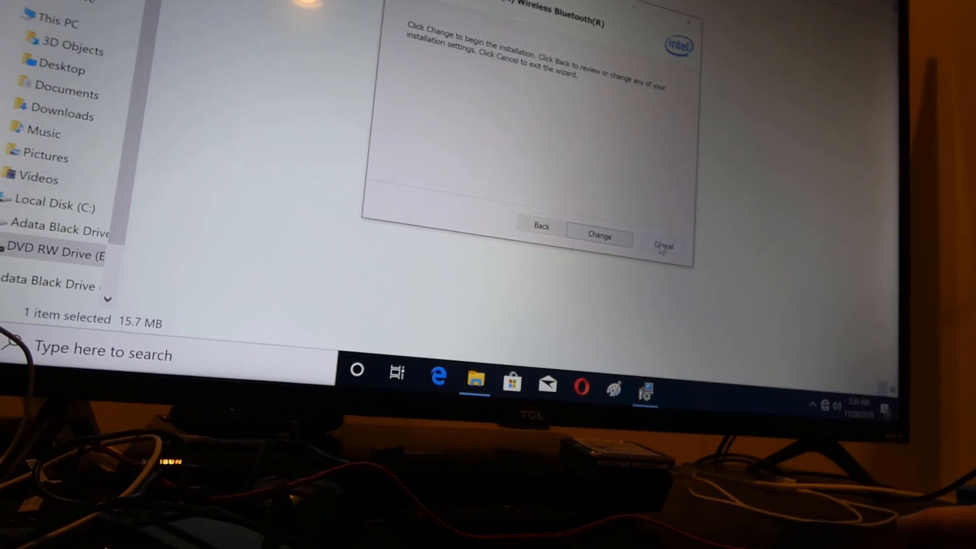
Cancel the Intel Wireless Bluetooth setup without installing anything.
left_click(664, 245)
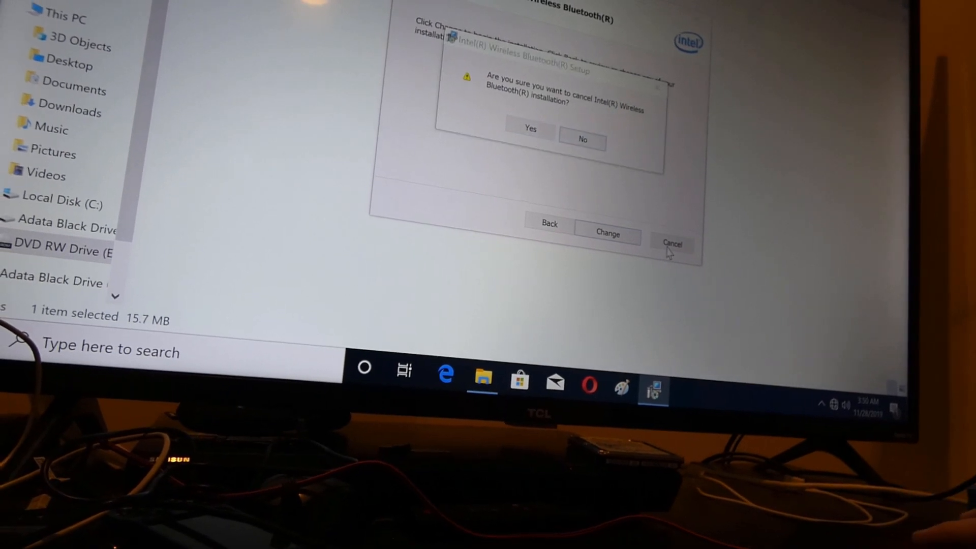
left_click(582, 138)
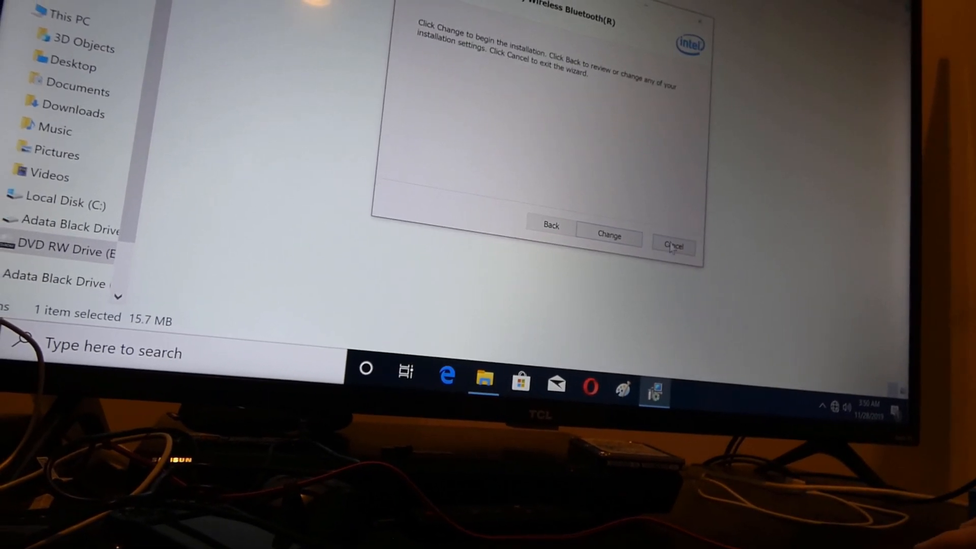
left_click(673, 245)
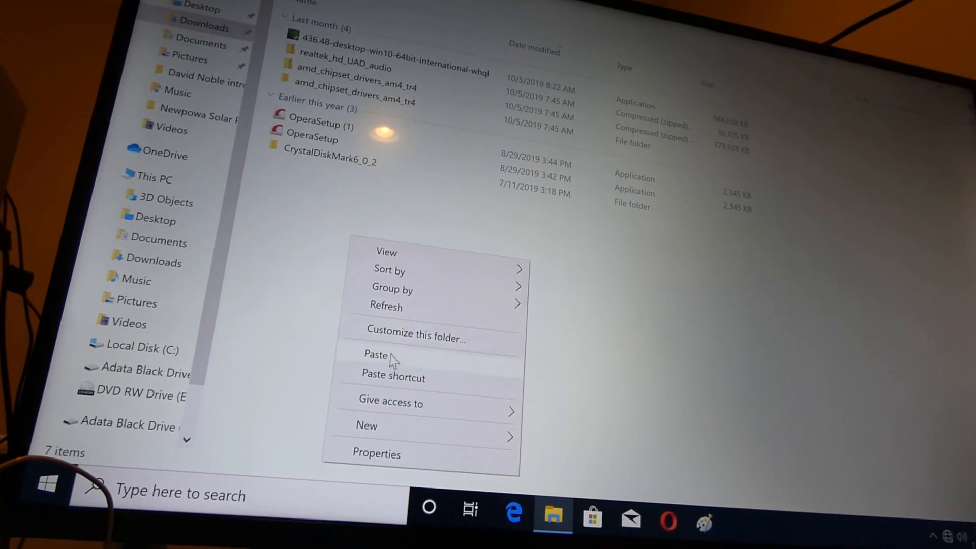
Paste BT_21.00.0_64_Win10 into Downloads and launch it from there.
left_click(375, 355)
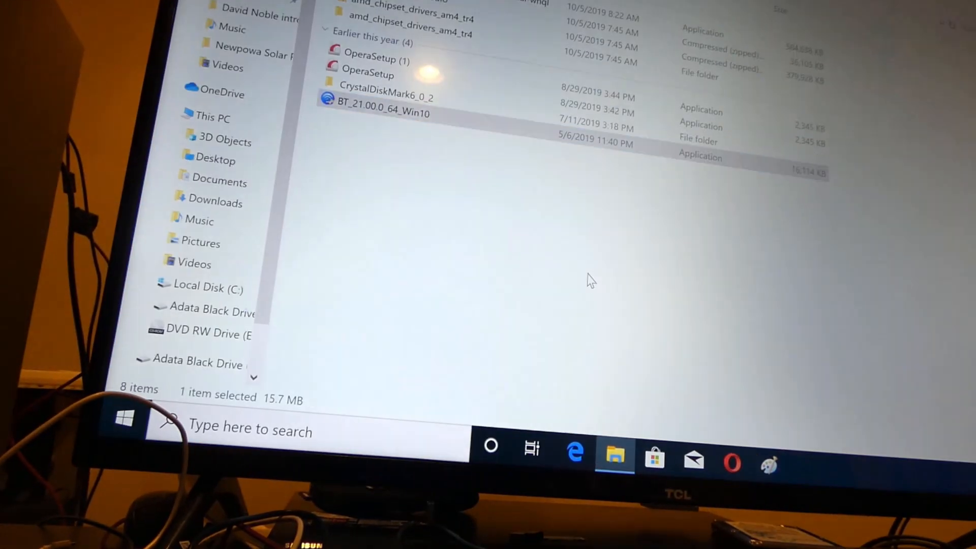
double_click(384, 113)
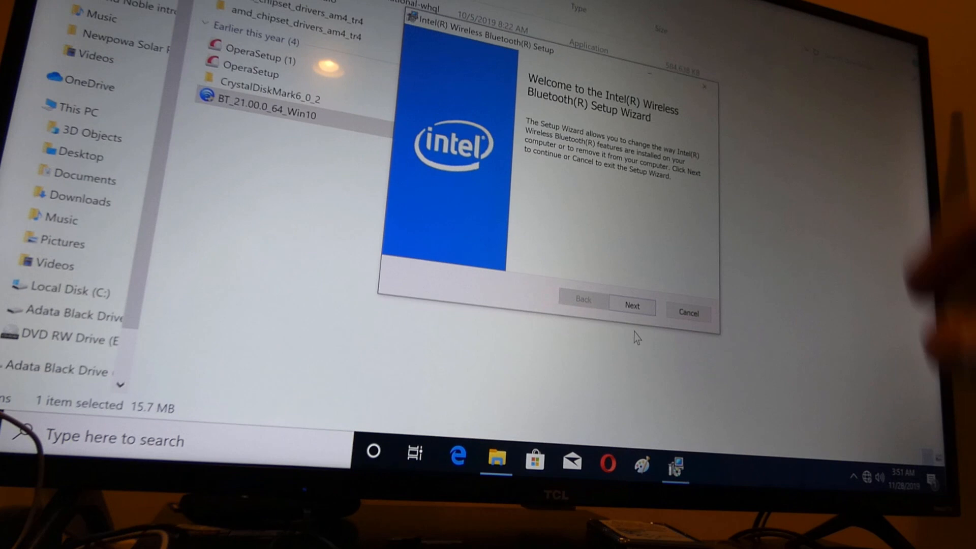
Cancel the Bluetooth setup at the change/repair/remove step and finish the interrupted wizard.
left_click(632, 306)
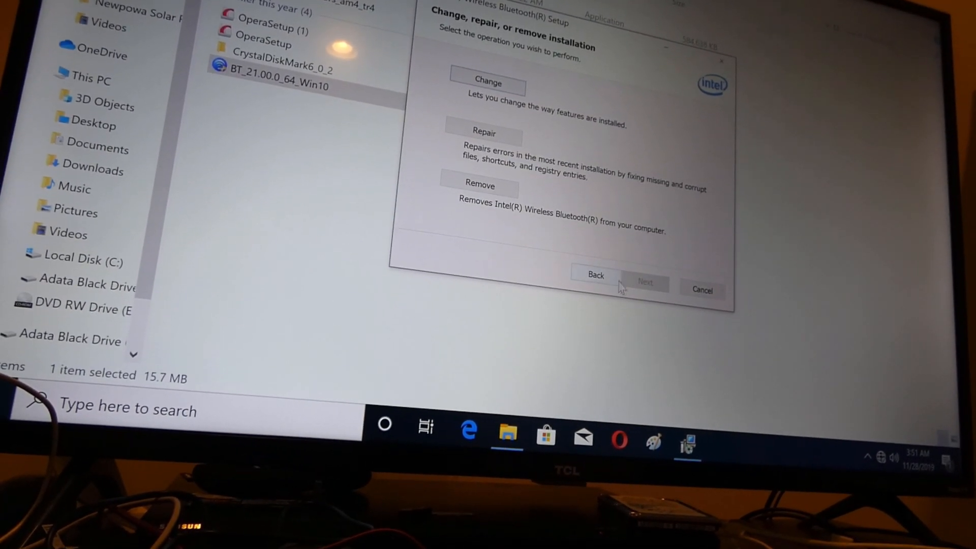
left_click(702, 290)
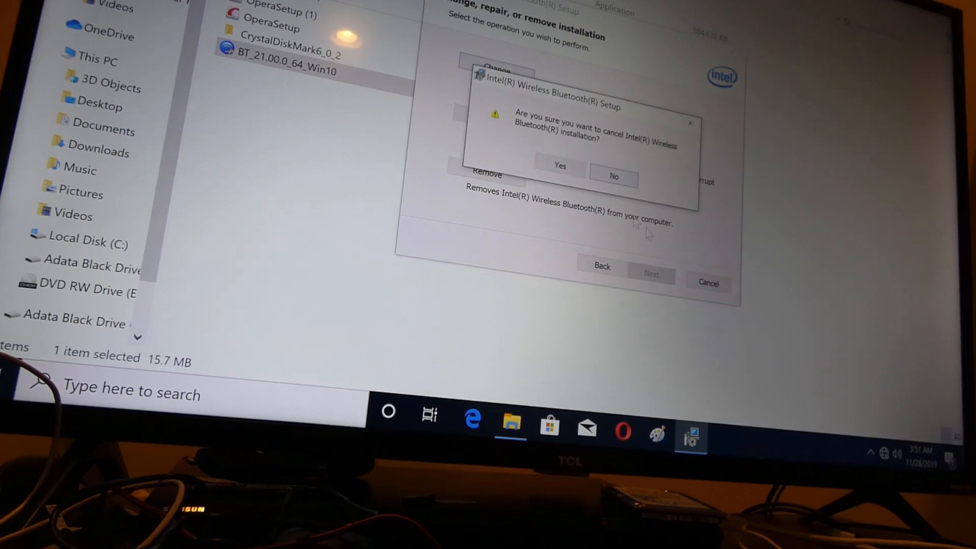
left_click(560, 166)
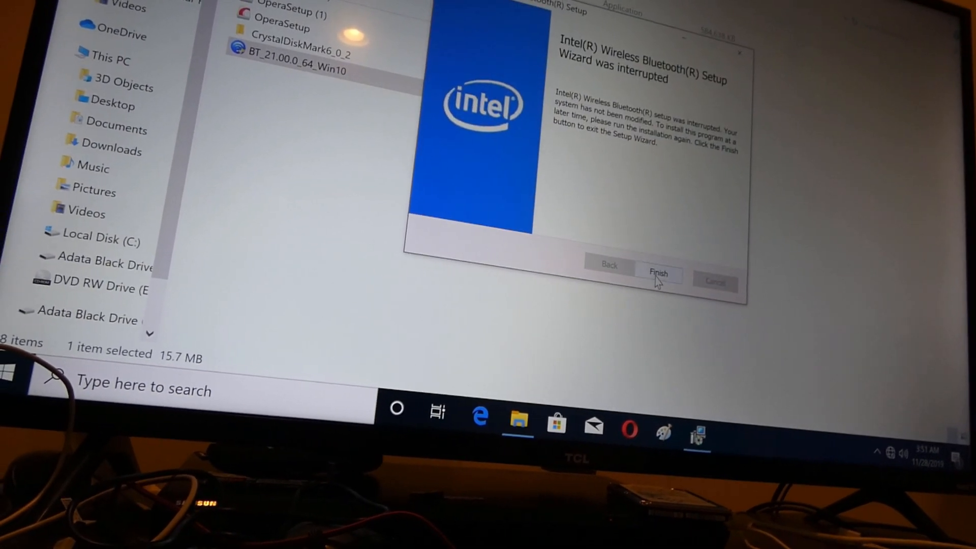
left_click(657, 274)
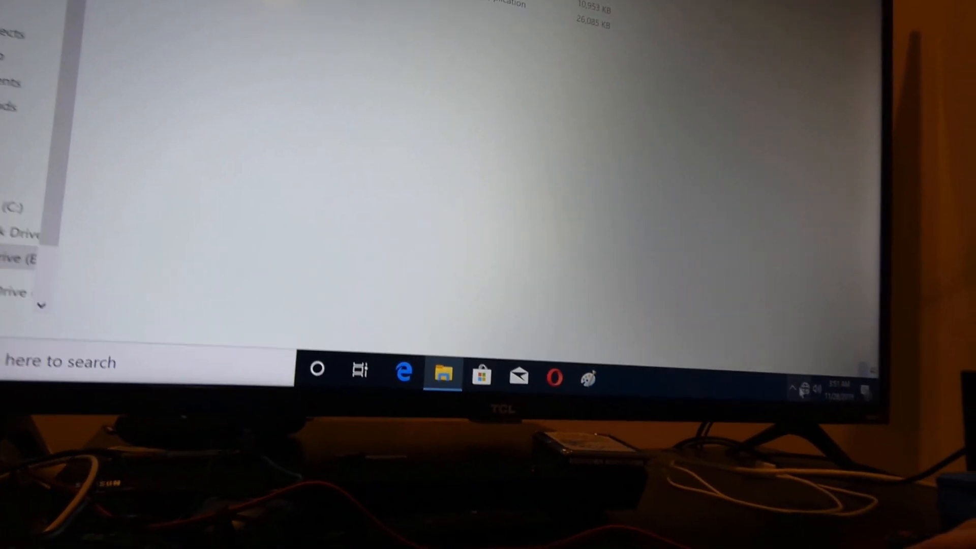
Join the Linksys24826_5GHz Wi-Fi network and open Edge on its news page.
left_click(807, 388)
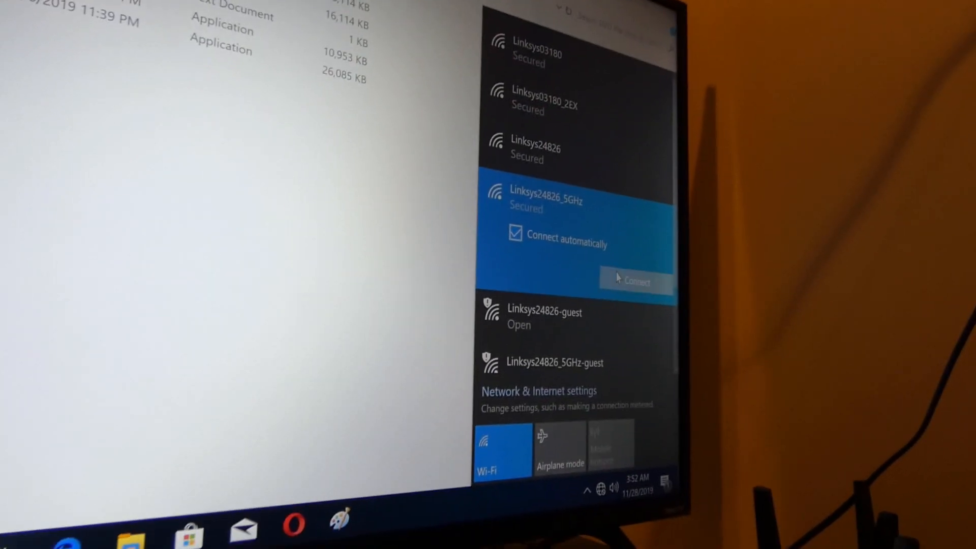
left_click(634, 281)
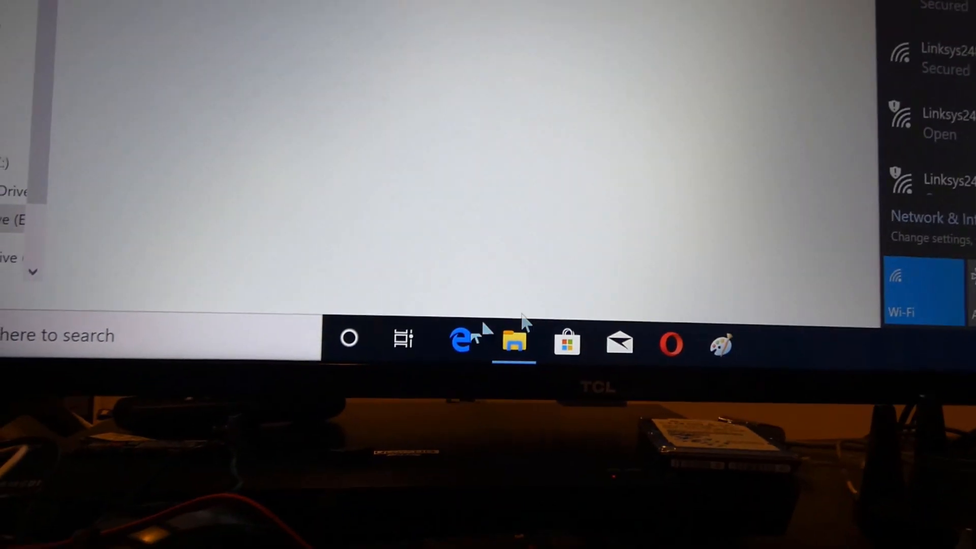
left_click(459, 340)
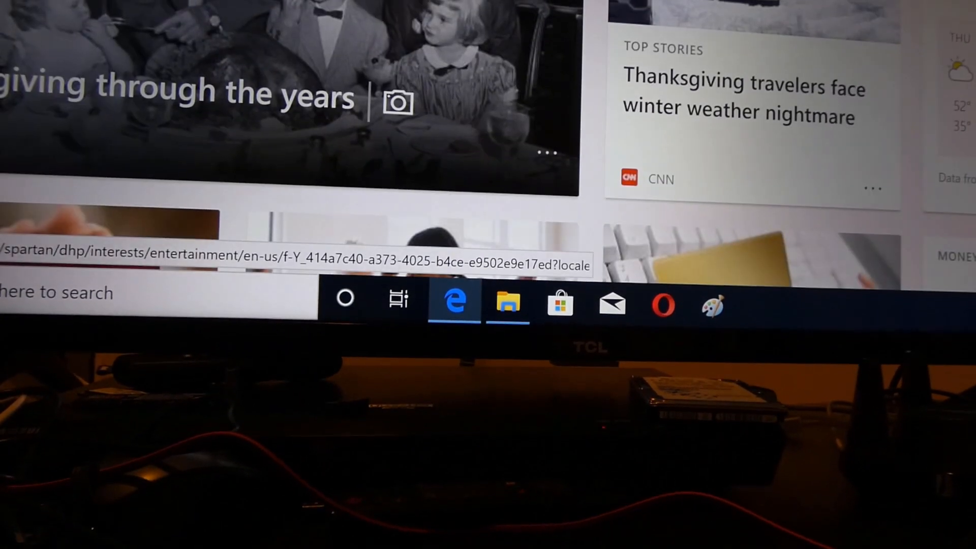